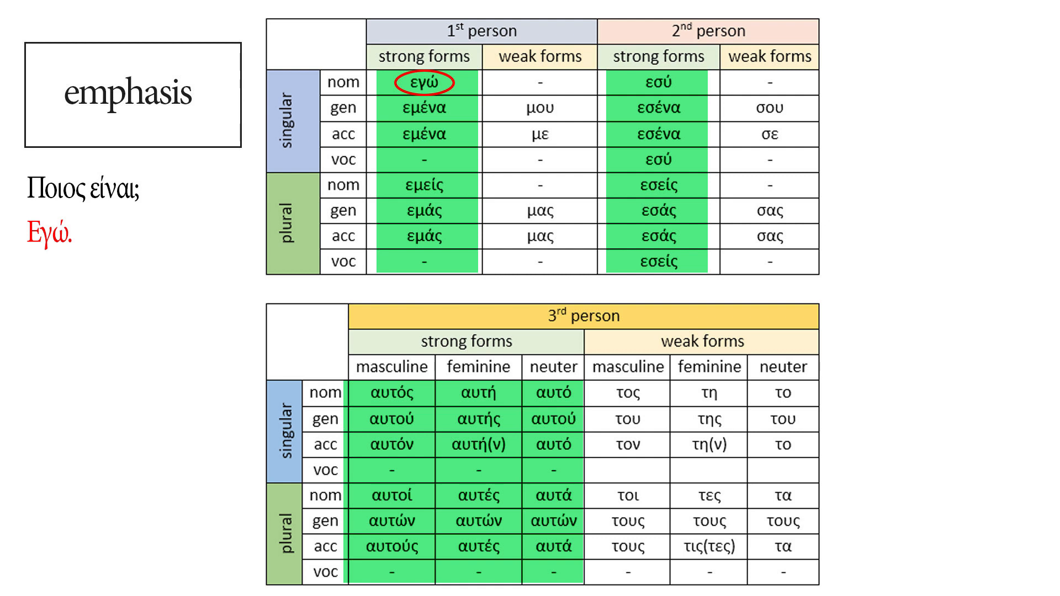
{"action": "key", "text": "Right"}
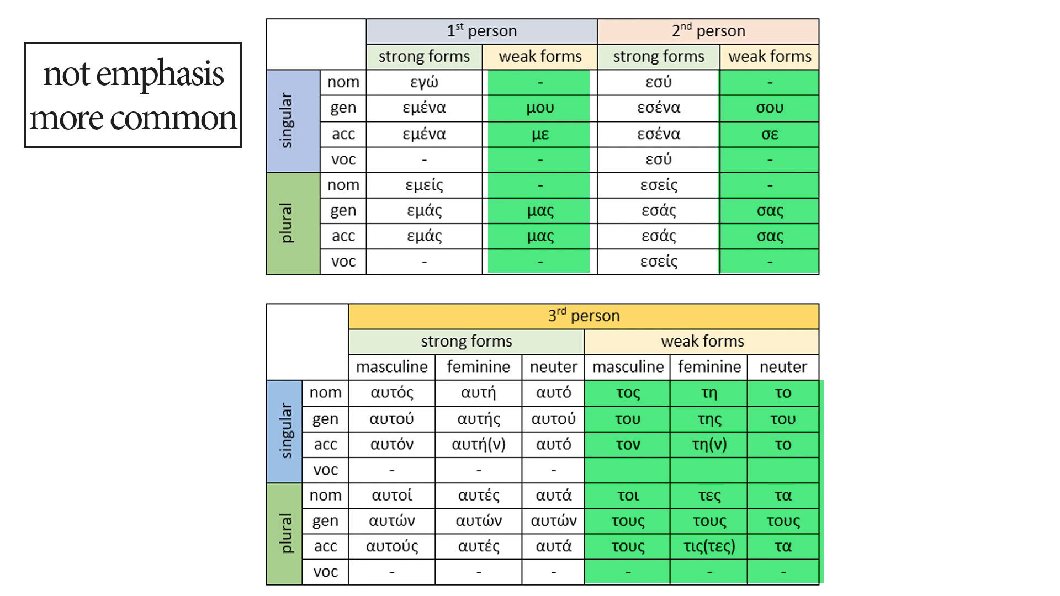